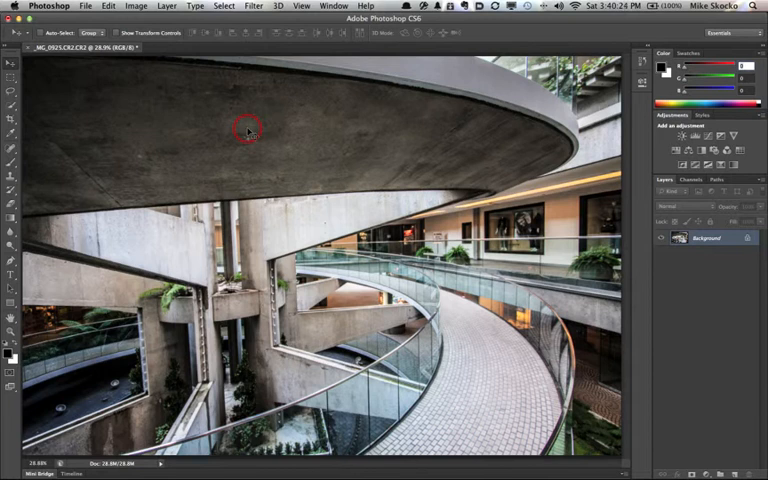
{"action": "mouse_move", "coordinate": [230, 150]}
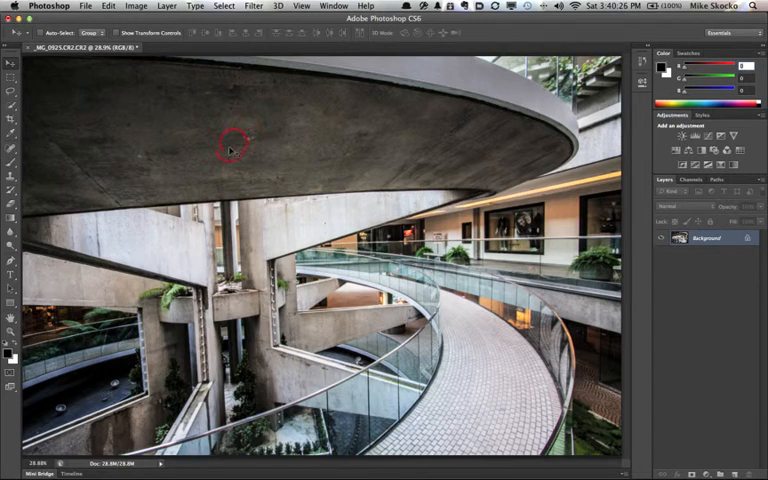
{"action": "mouse_move", "coordinate": [348, 300]}
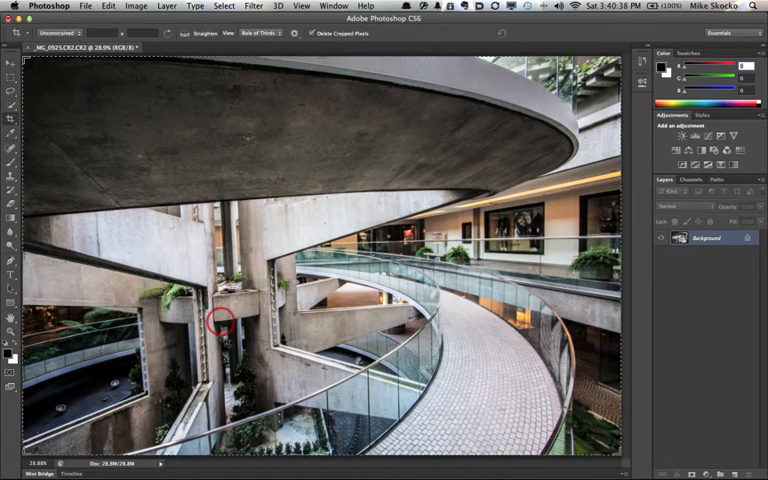
{"action": "mouse_move", "coordinate": [218, 162]}
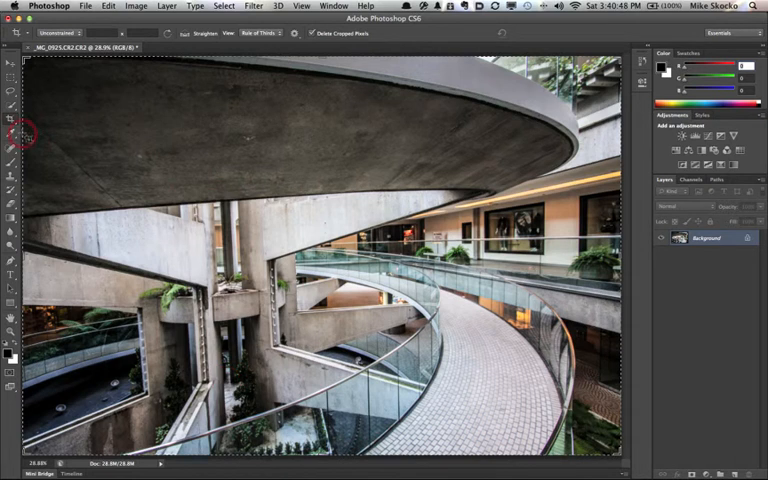
{"action": "mouse_move", "coordinate": [12, 122]}
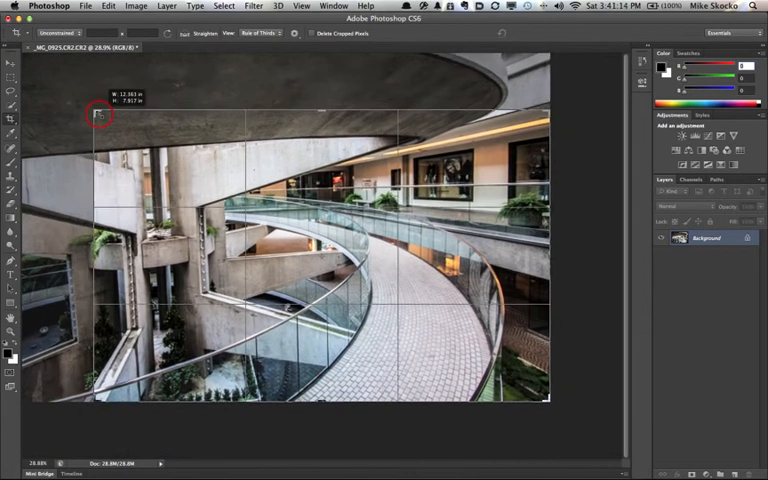
- Refine the crop frame and rotation so the atrium columns stand upright in the preview
{"action": "left_click_drag", "start_coordinate": [96, 116], "coordinate": [112, 120]}
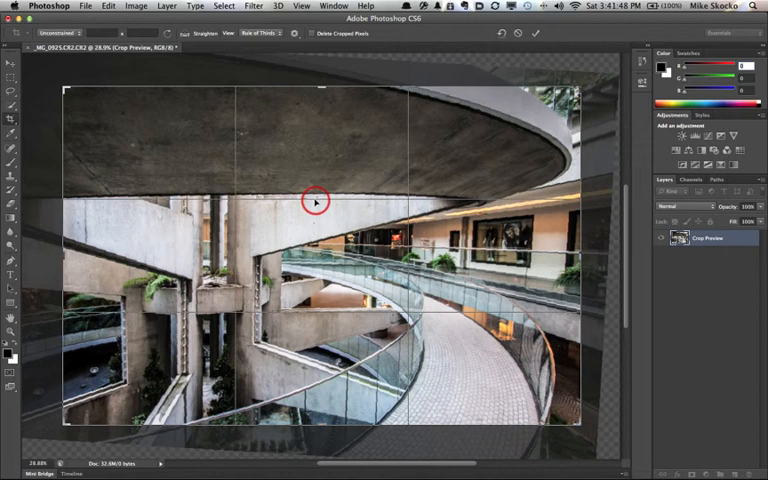
{"action": "mouse_move", "coordinate": [588, 138]}
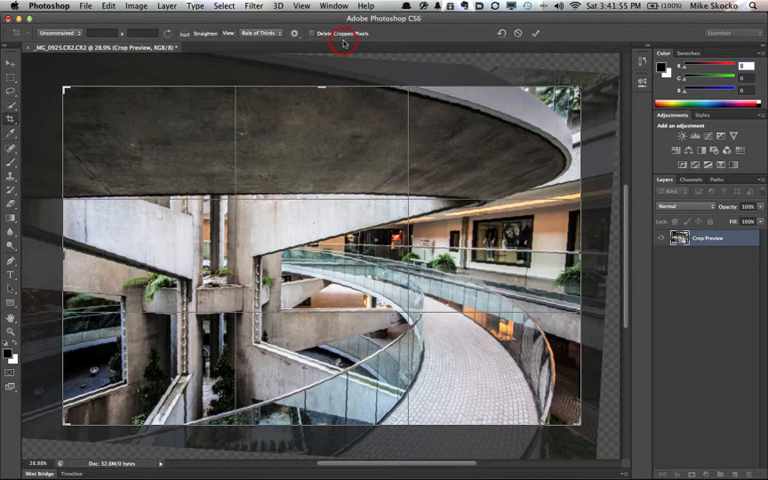
- Commit the straightening crop with Delete Cropped Pixels off, confirming via the Move tool prompt
{"action": "left_click", "coordinate": [536, 32]}
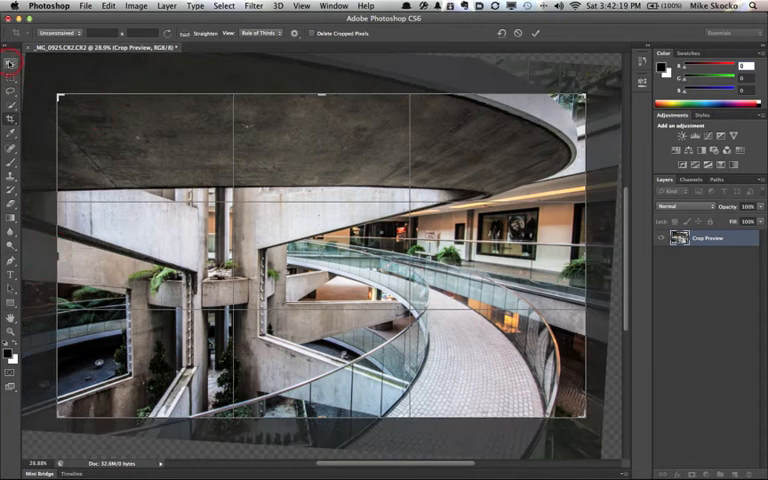
{"action": "left_click", "coordinate": [536, 32]}
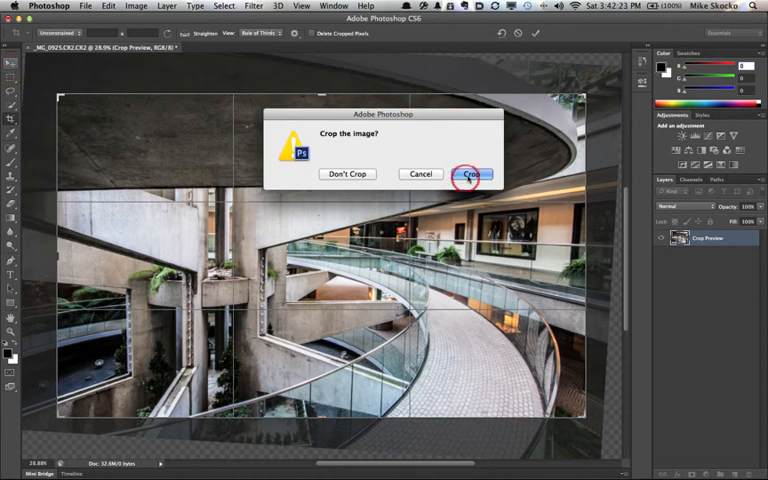
{"action": "left_click", "coordinate": [472, 174]}
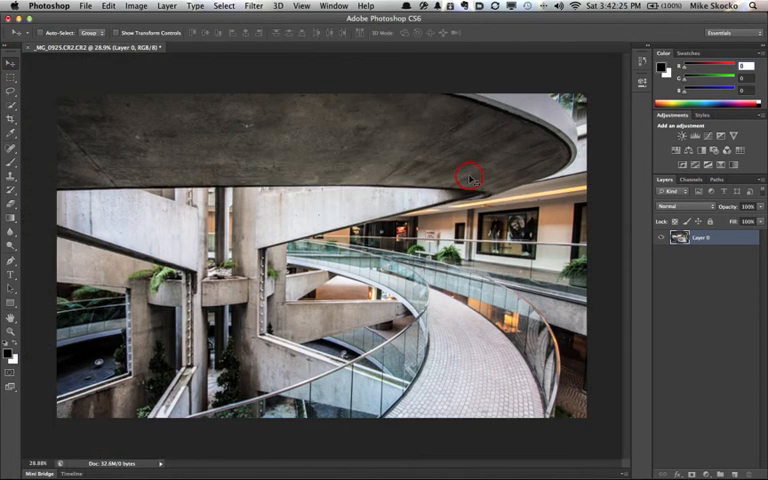
{"action": "mouse_move", "coordinate": [260, 208]}
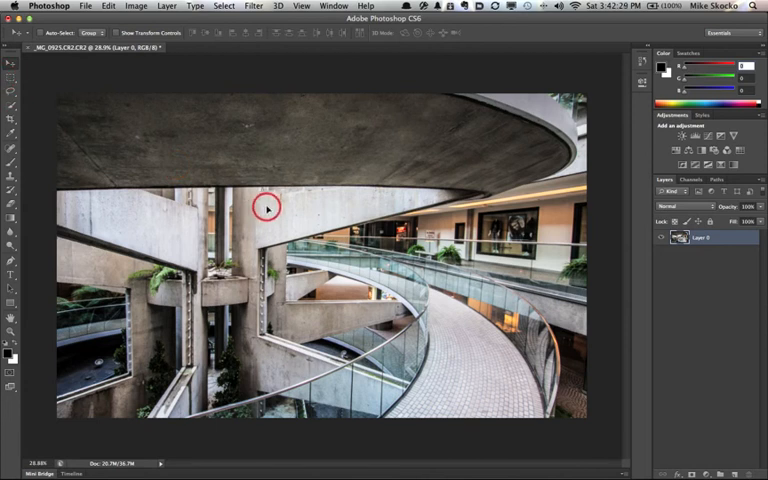
- Shift the cropped atrium layer with the Move tool to reframe using the retained hidden pixels
{"action": "left_click_drag", "start_coordinate": [268, 208], "coordinate": [264, 210]}
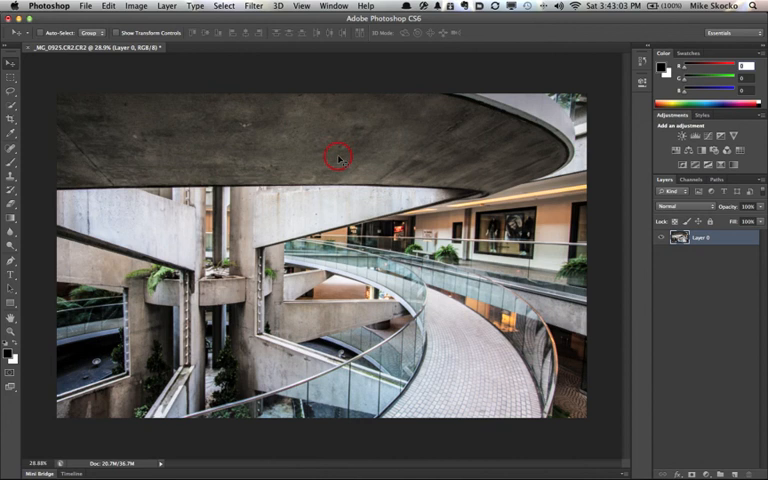
{"action": "mouse_move", "coordinate": [428, 304]}
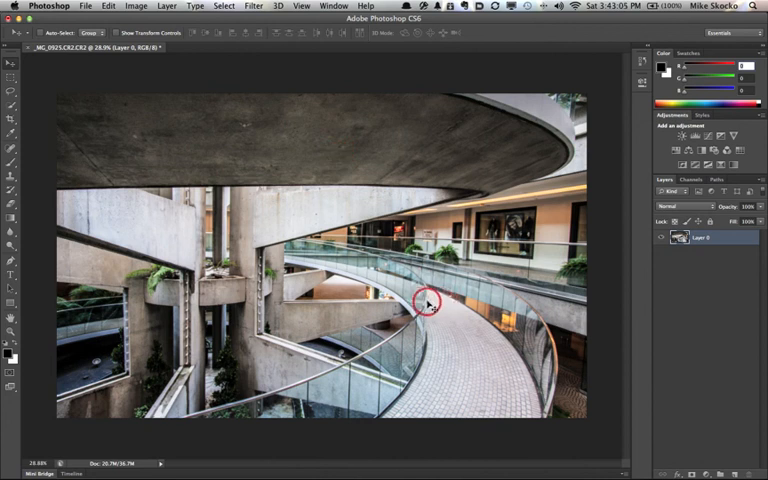